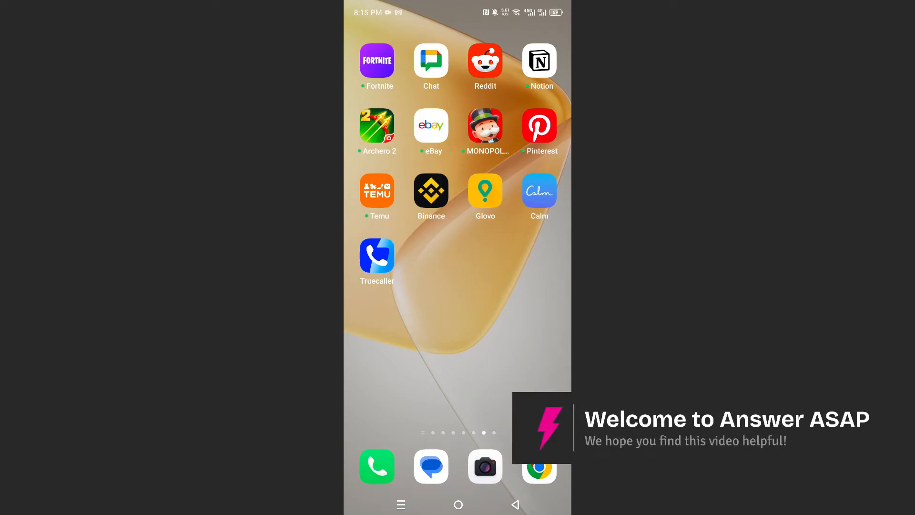
# Launch Truecaller from the home screen and reach Settings via the call list's overflow menu.
pyautogui.click(378, 256)
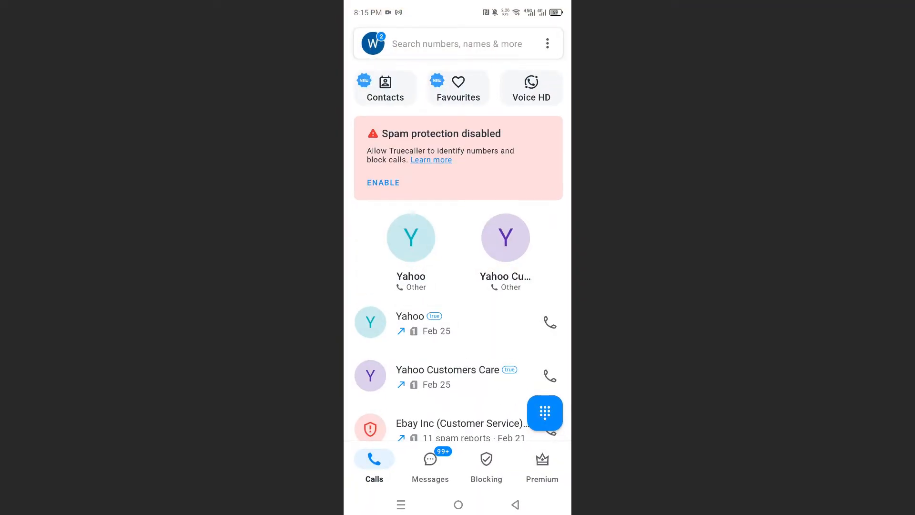
pyautogui.click(547, 44)
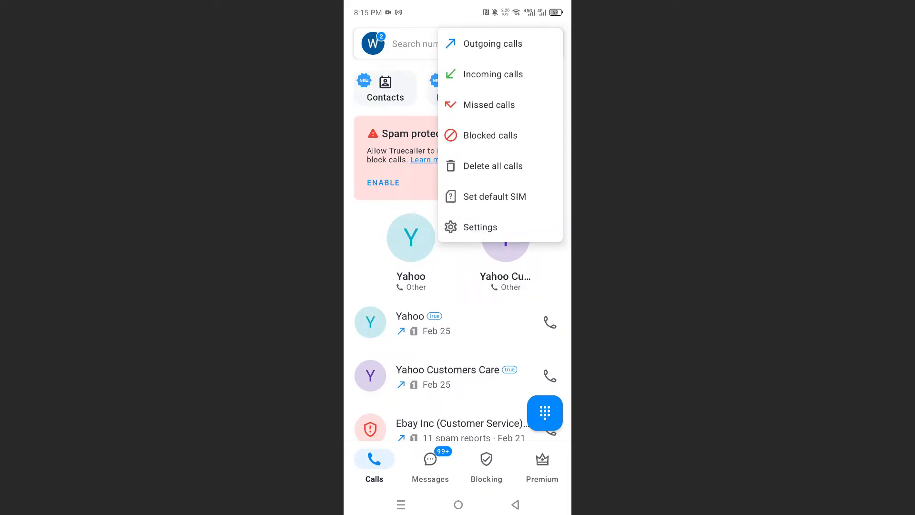
pyautogui.click(481, 227)
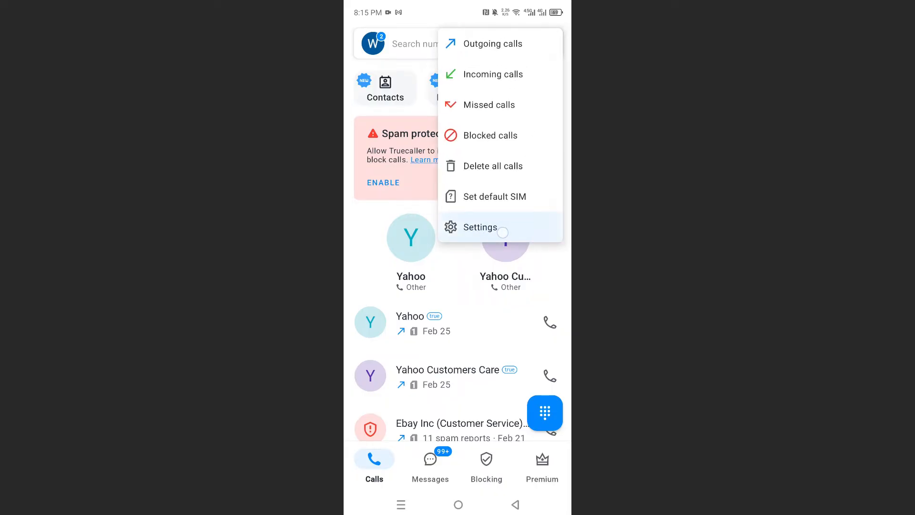
# In Calls settings, enable spam protection and choose Truecaller as the caller ID & spam app.
pyautogui.click(479, 227)
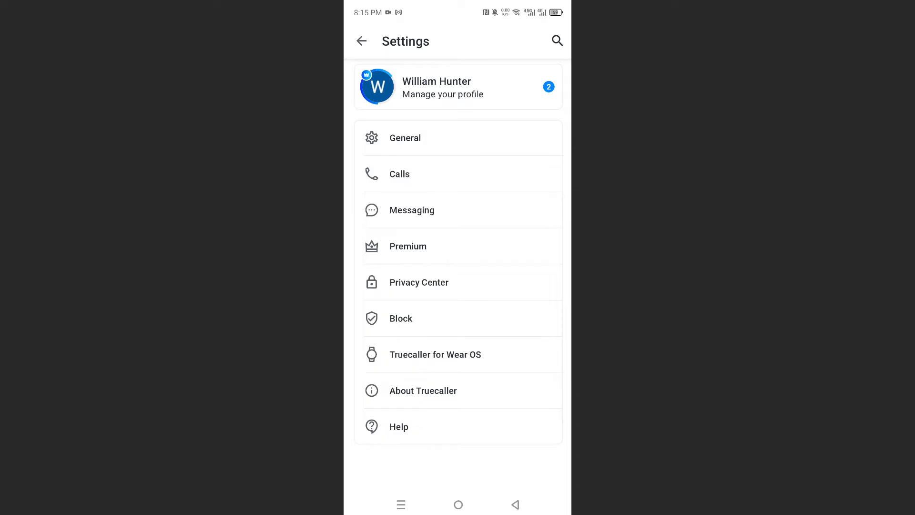
pyautogui.click(399, 174)
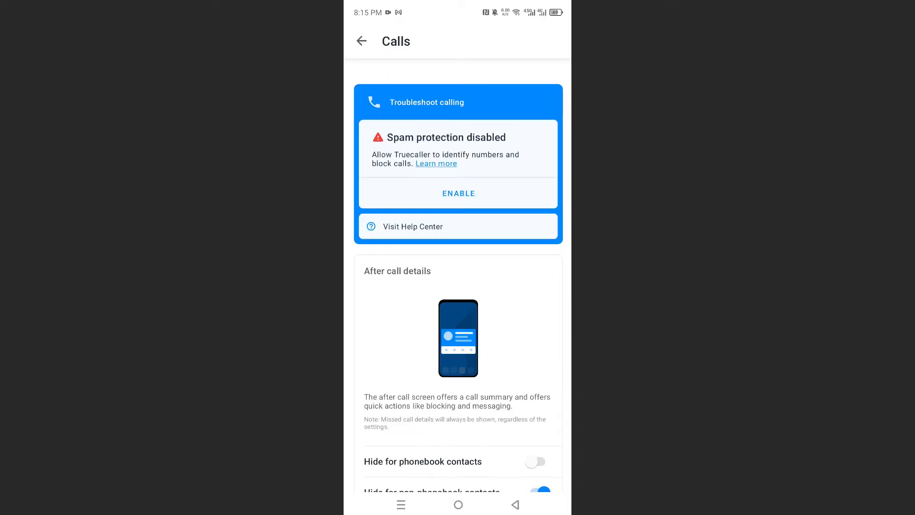
pyautogui.click(459, 193)
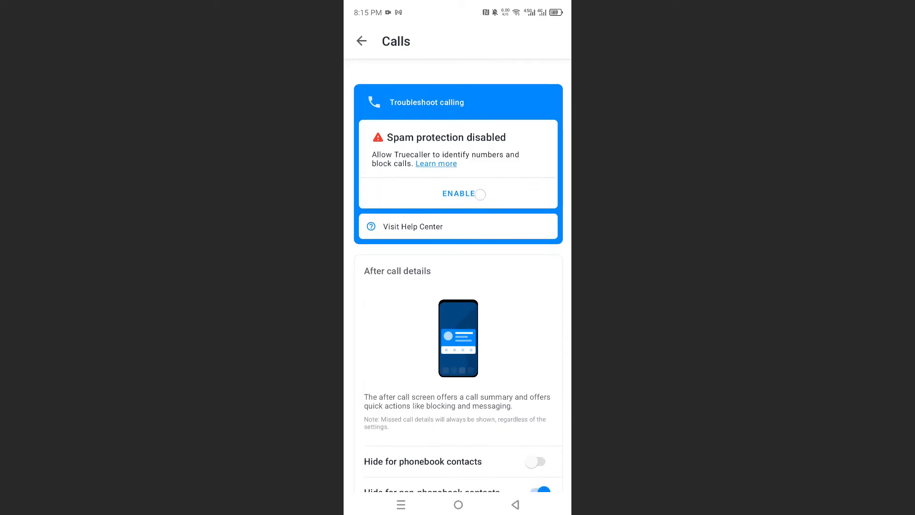
pyautogui.click(457, 193)
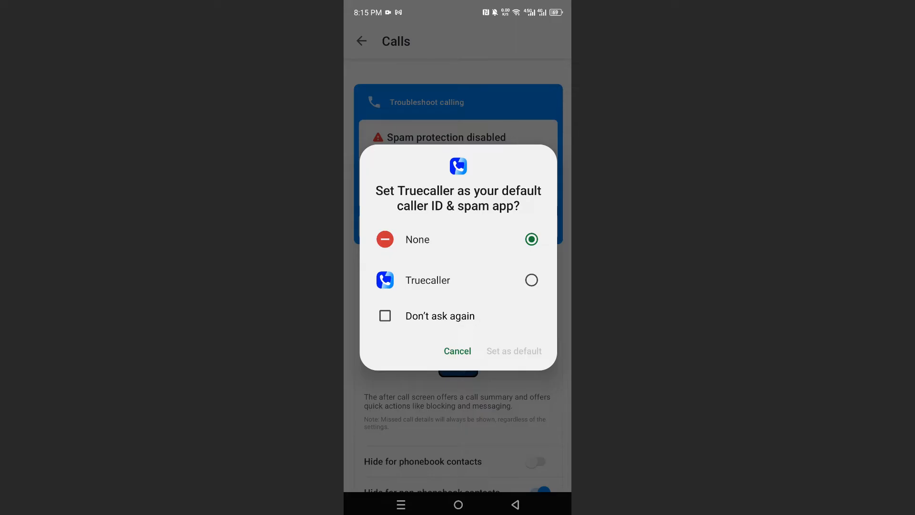
pyautogui.click(457, 351)
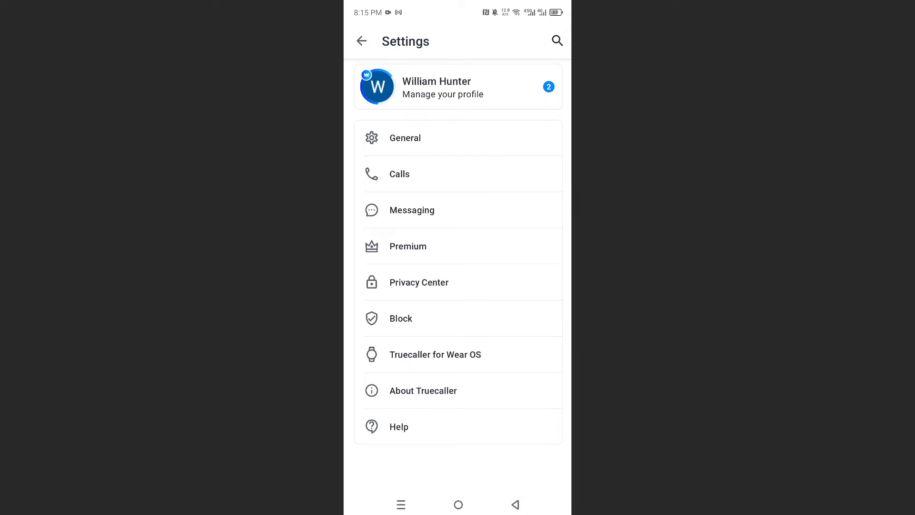
# In Messaging settings, set Truecaller as the default SMS app in place of Messages.
pyautogui.click(412, 210)
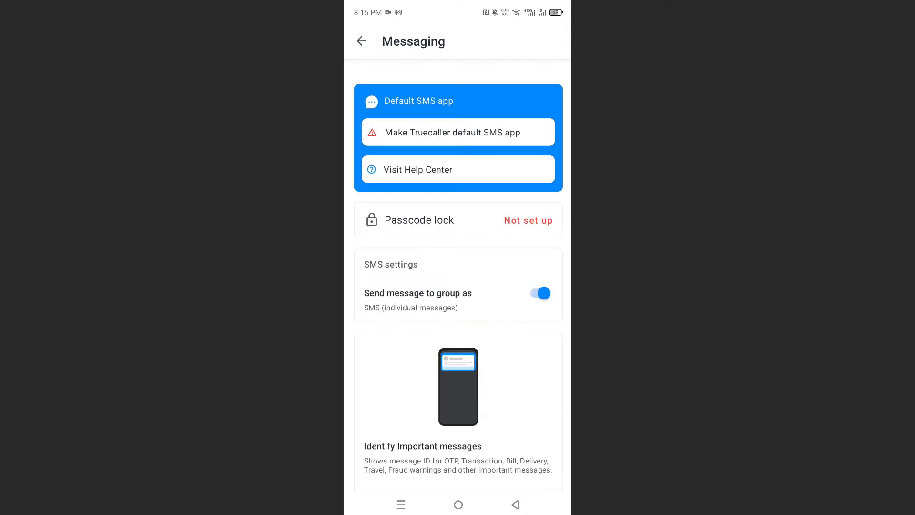
pyautogui.click(457, 131)
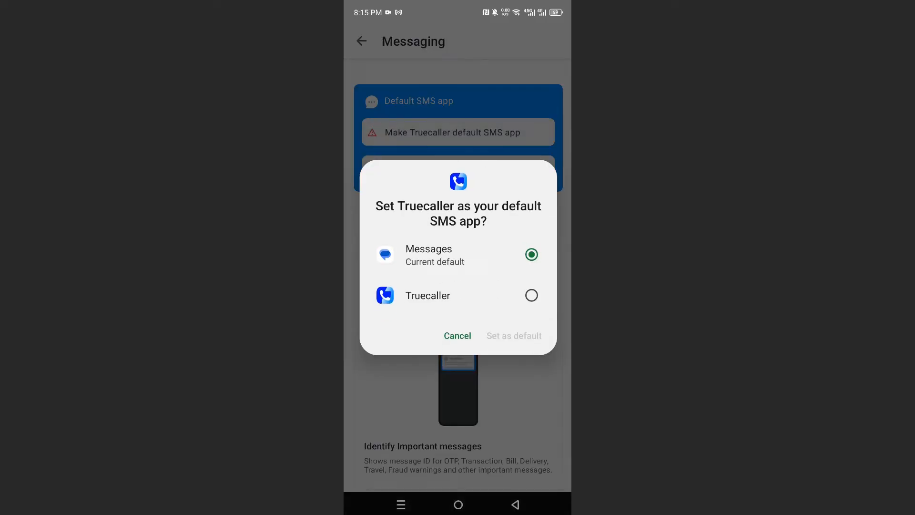
pyautogui.click(532, 295)
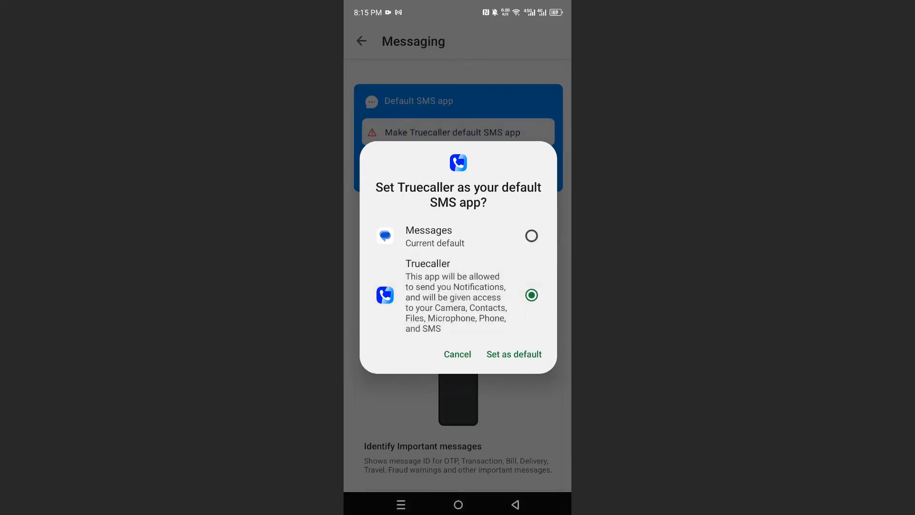
pyautogui.click(513, 354)
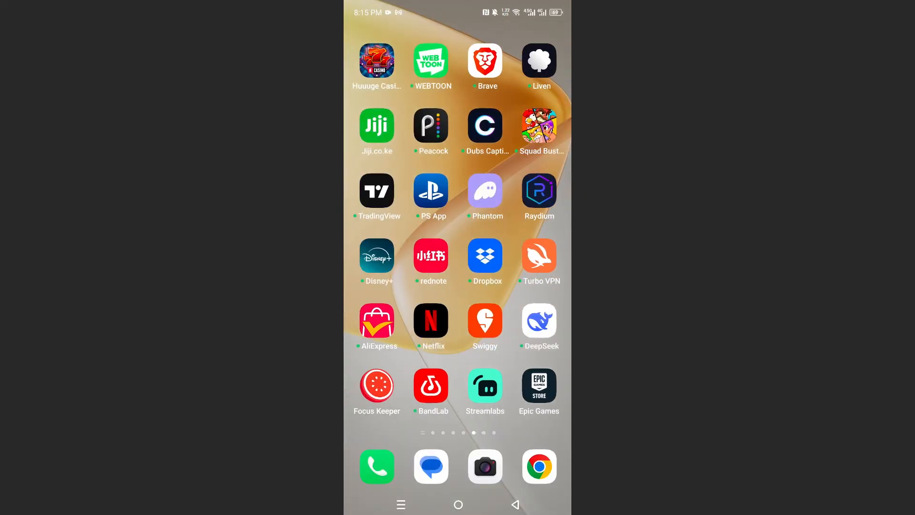
# Launch Android Settings from the home screen and go to App Management.
pyautogui.hscroll(-3)
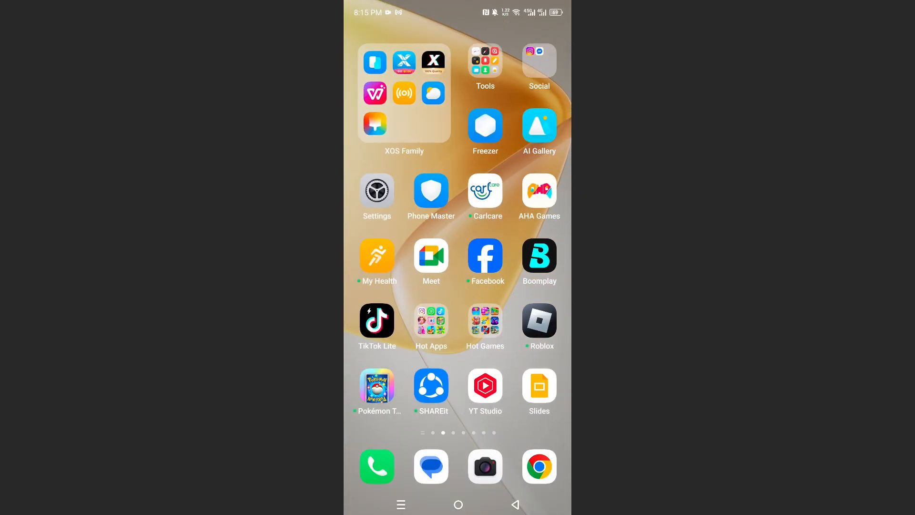
pyautogui.click(378, 189)
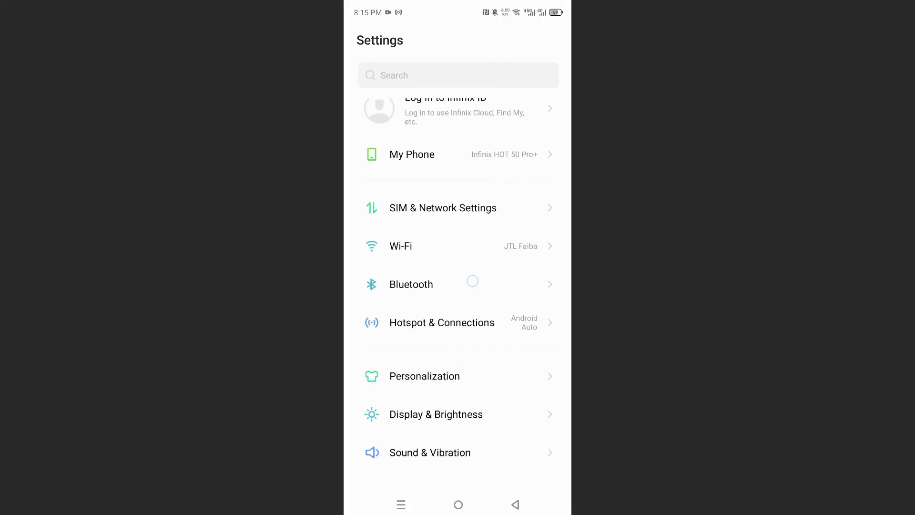
pyautogui.scroll(-3)
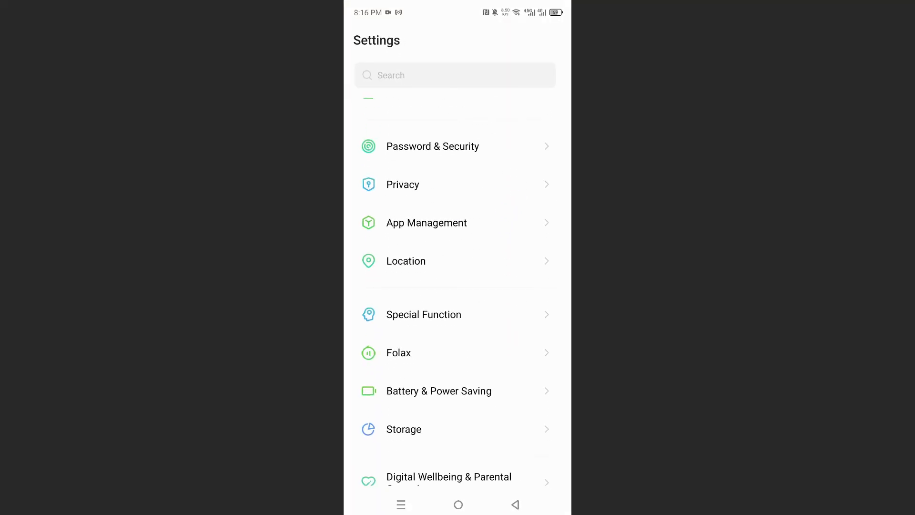
pyautogui.click(427, 223)
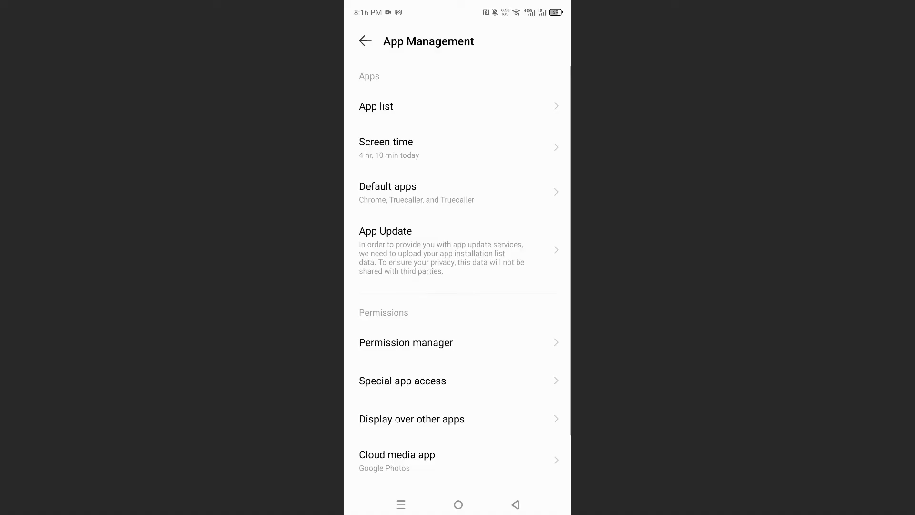
# In Default apps, check that Truecaller is the caller ID & spam, phone and SMS app.
pyautogui.click(387, 187)
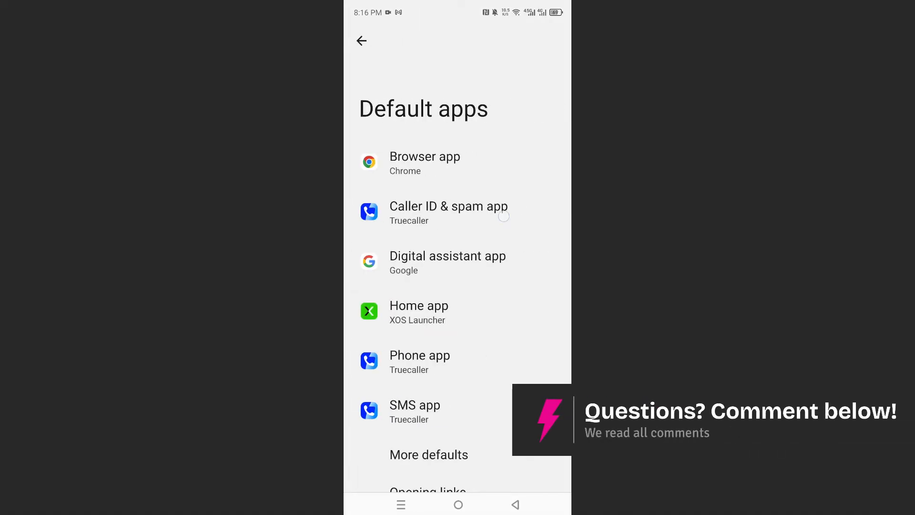
pyautogui.click(448, 212)
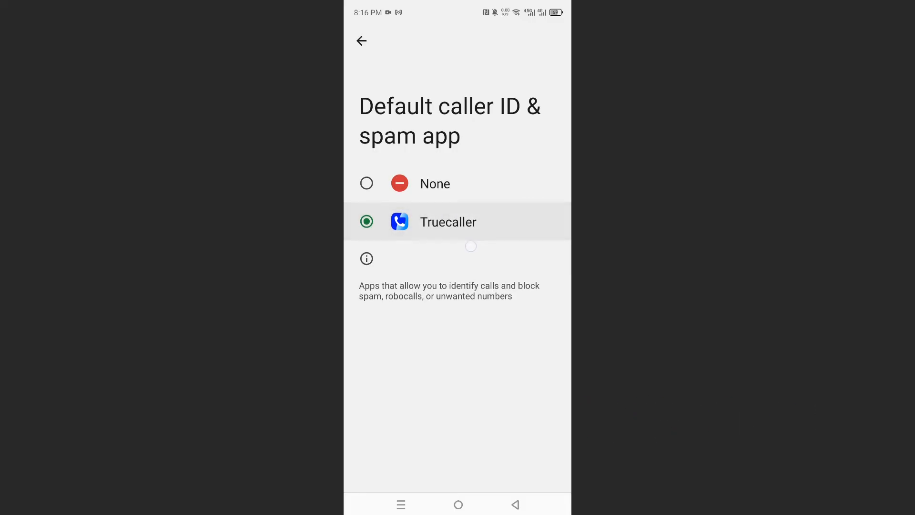
pyautogui.click(361, 41)
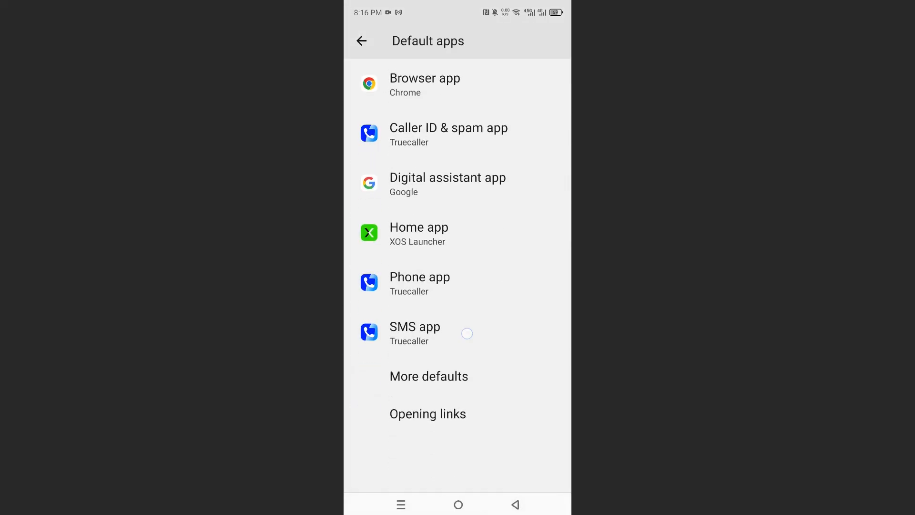
pyautogui.click(420, 277)
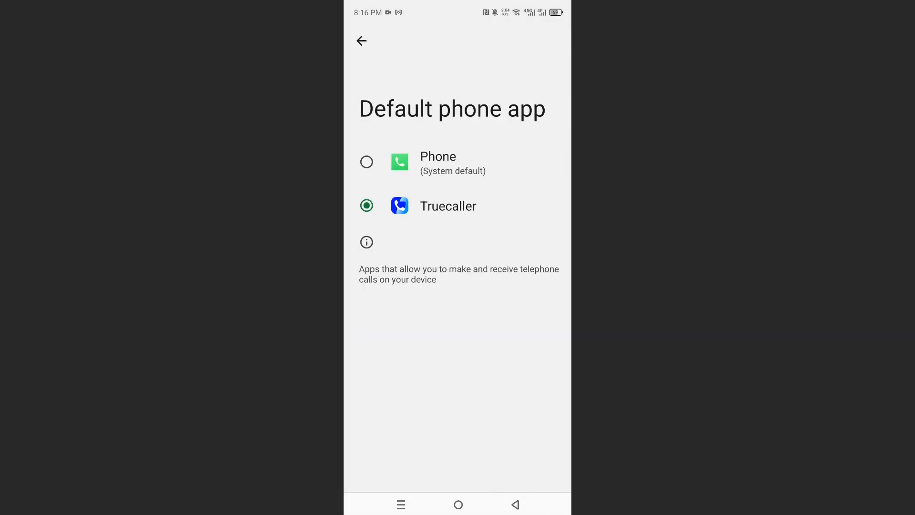
pyautogui.click(361, 40)
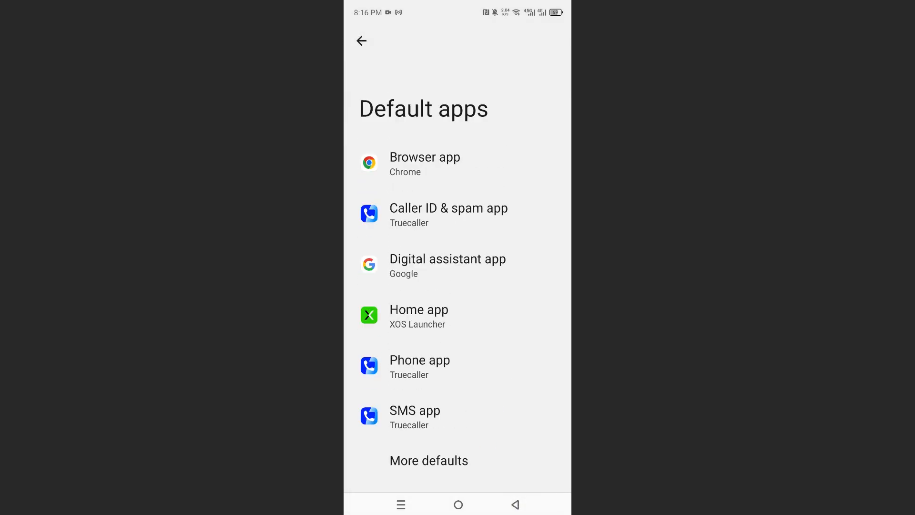
pyautogui.scroll(-3)
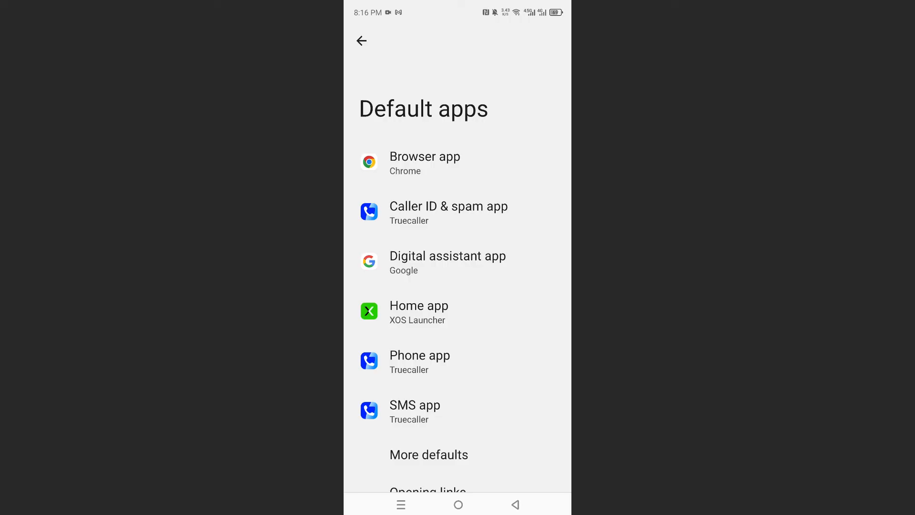